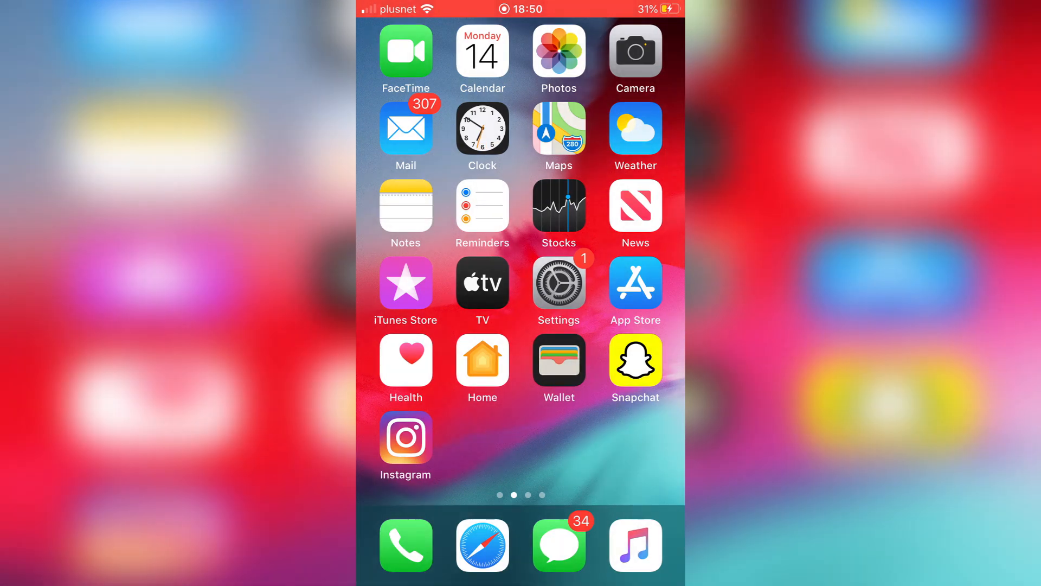
# Launch Instagram and reach the tutorialexample account's settings from the profile menu.
pyautogui.click(406, 438)
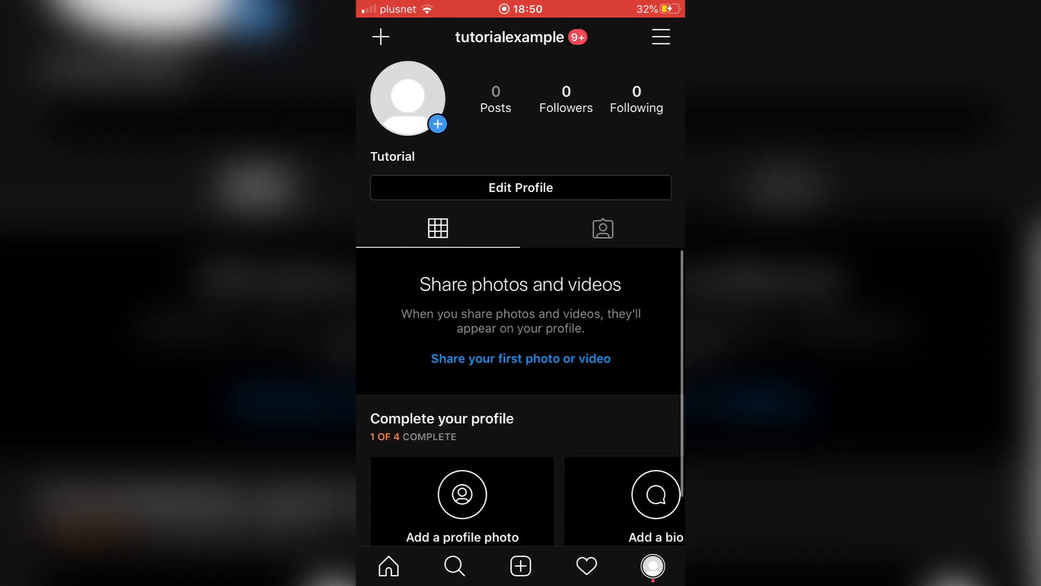
pyautogui.click(660, 37)
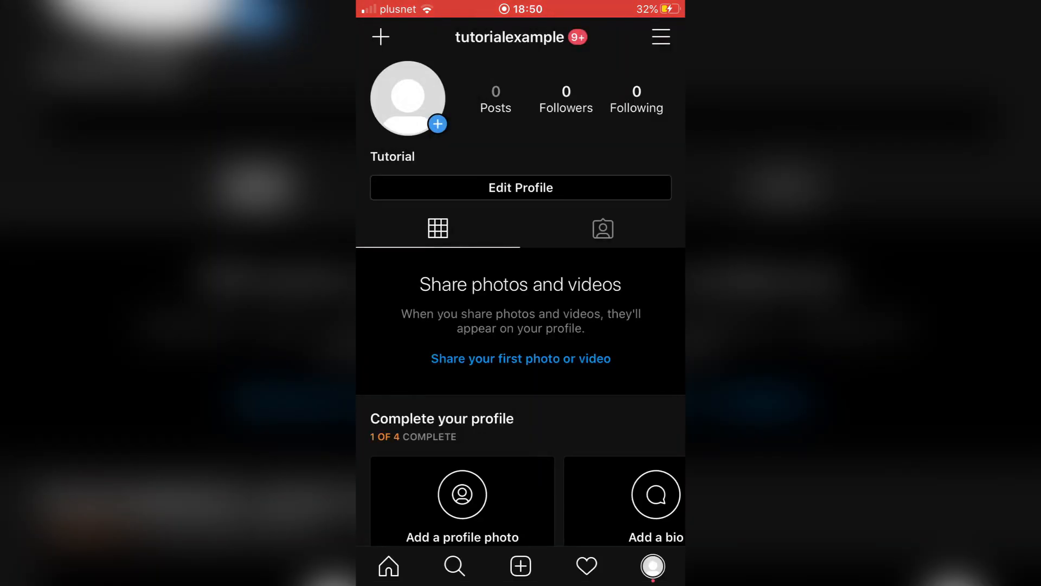
pyautogui.click(658, 37)
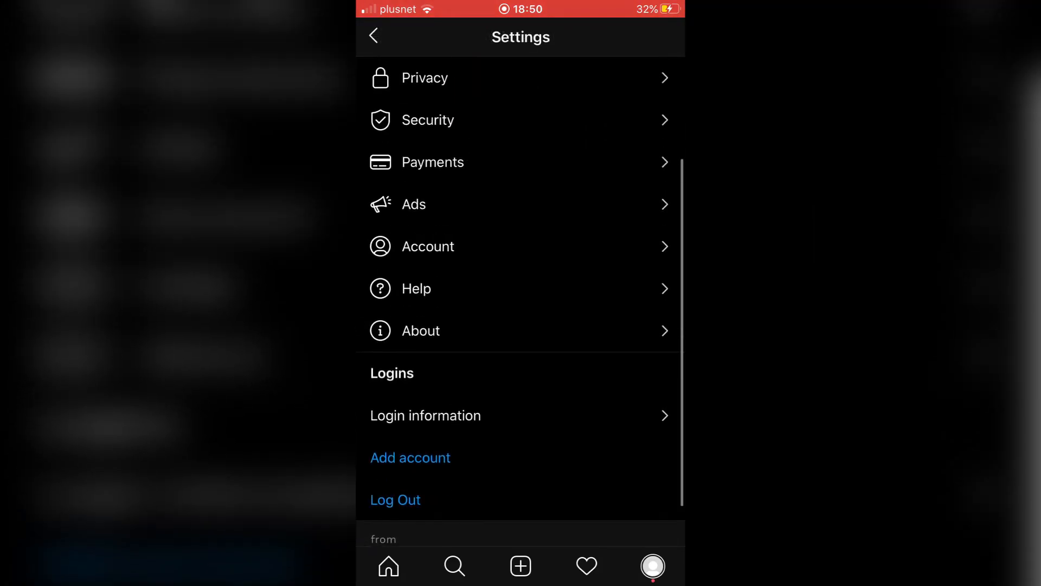
# Draw a white squiggle on the new story and add the text 'Example'.
pyautogui.scroll(-3)
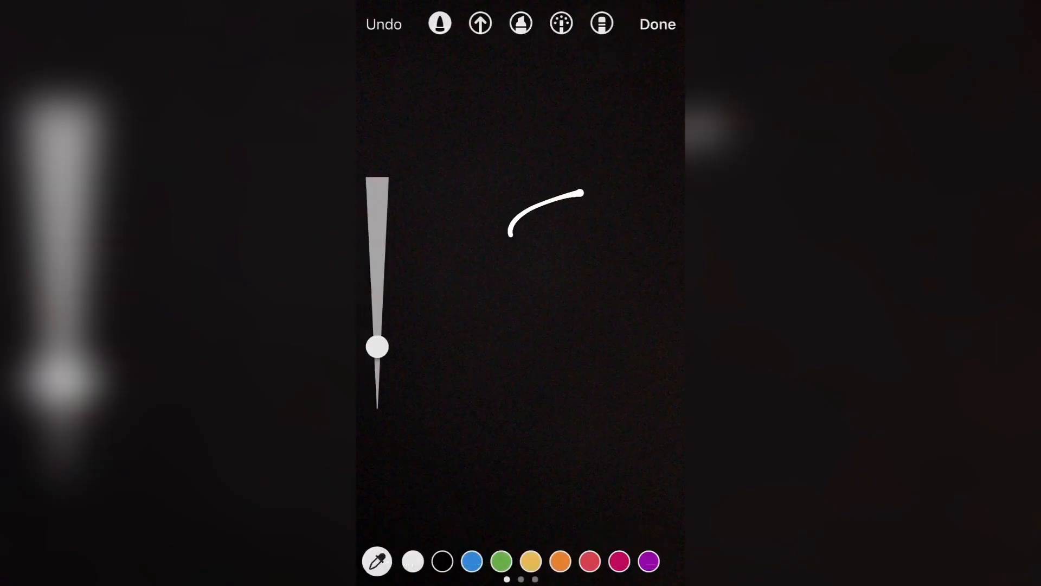
pyautogui.click(658, 24)
pyautogui.write('Exm')
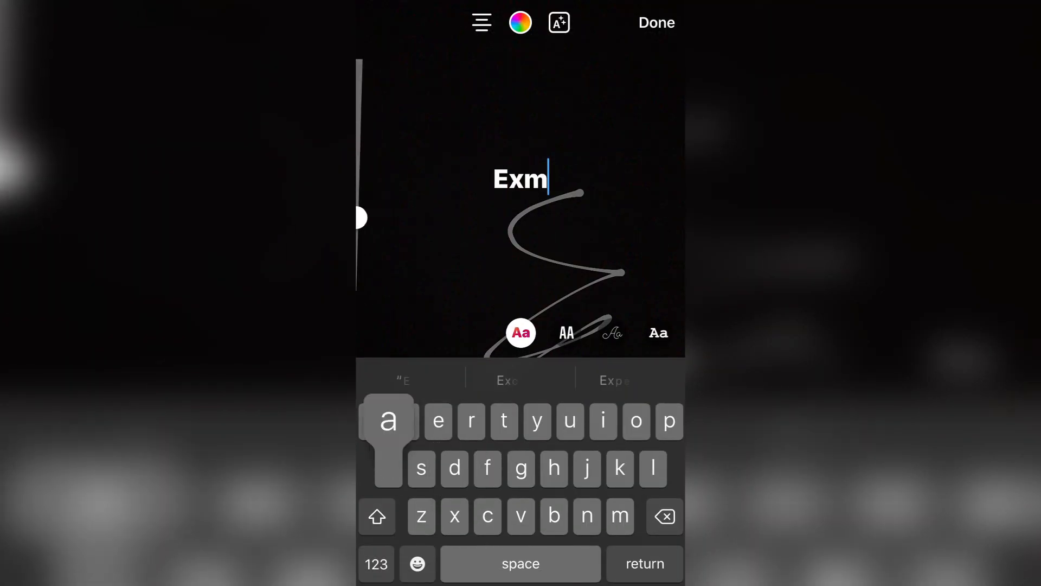
pyautogui.click(657, 22)
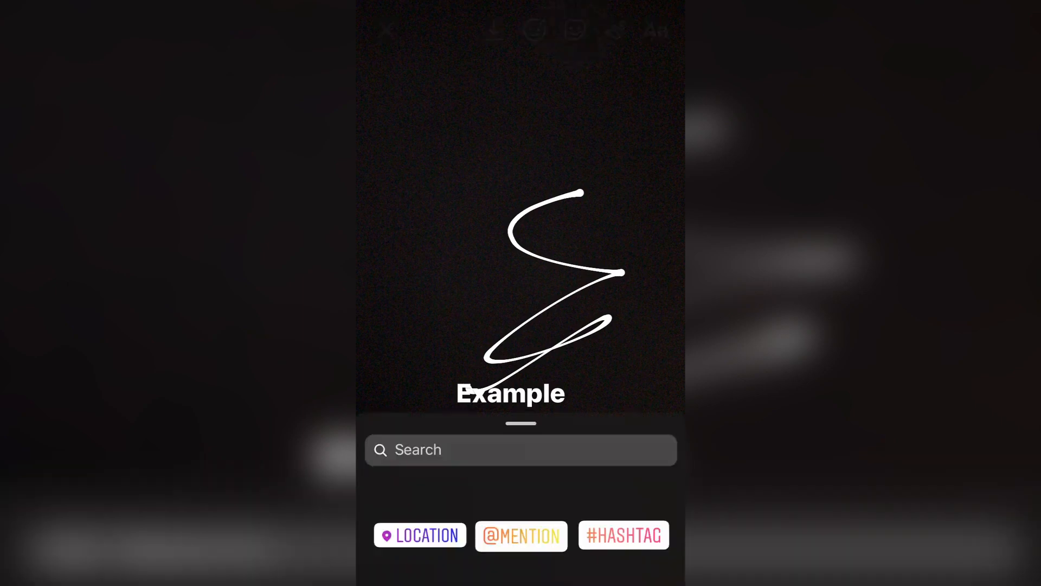
# Look through the music sticker's For you song list.
pyautogui.scroll(-3)
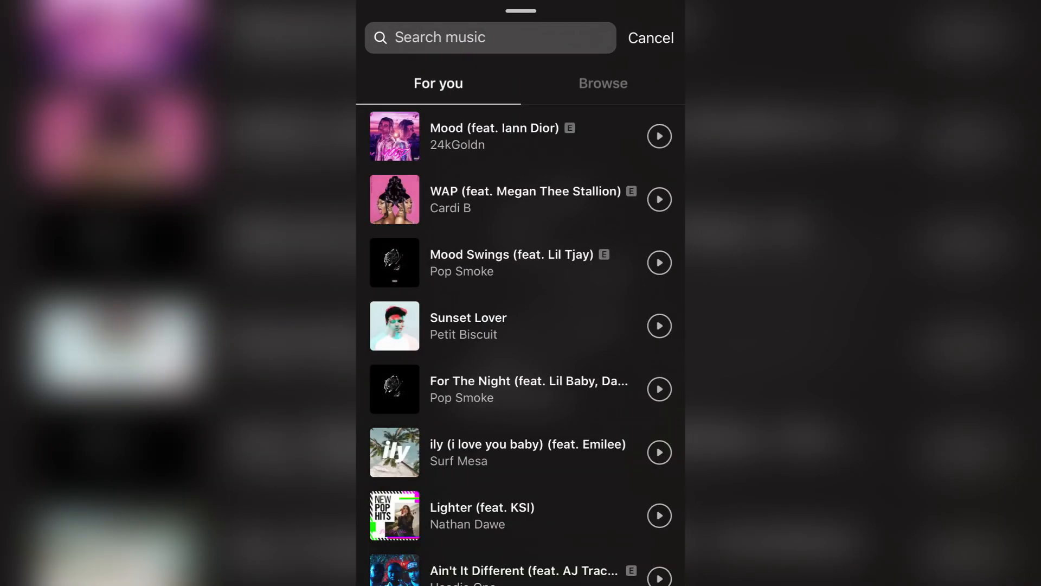
pyautogui.scroll(-3)
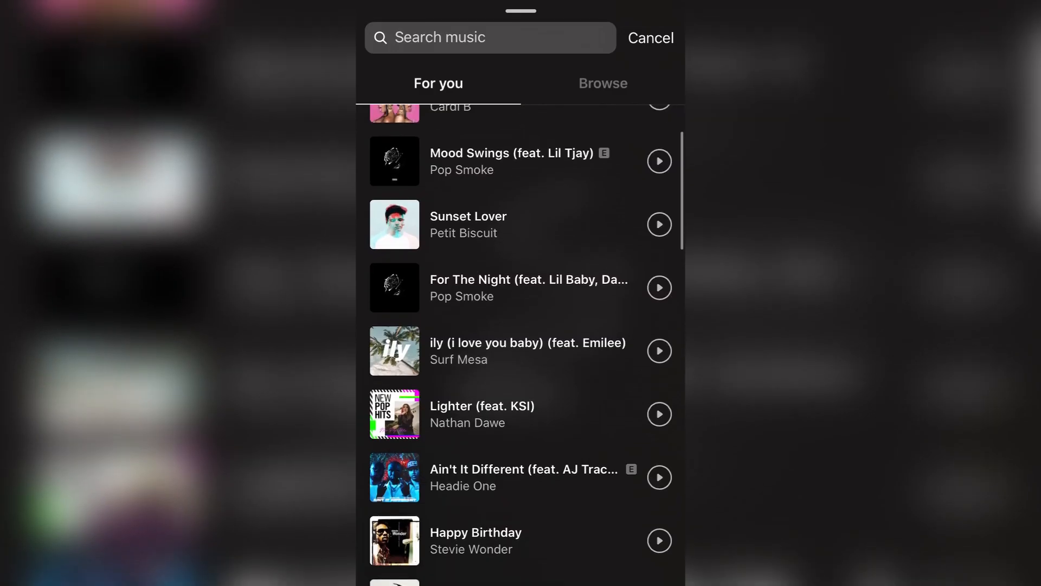
pyautogui.scroll(-3)
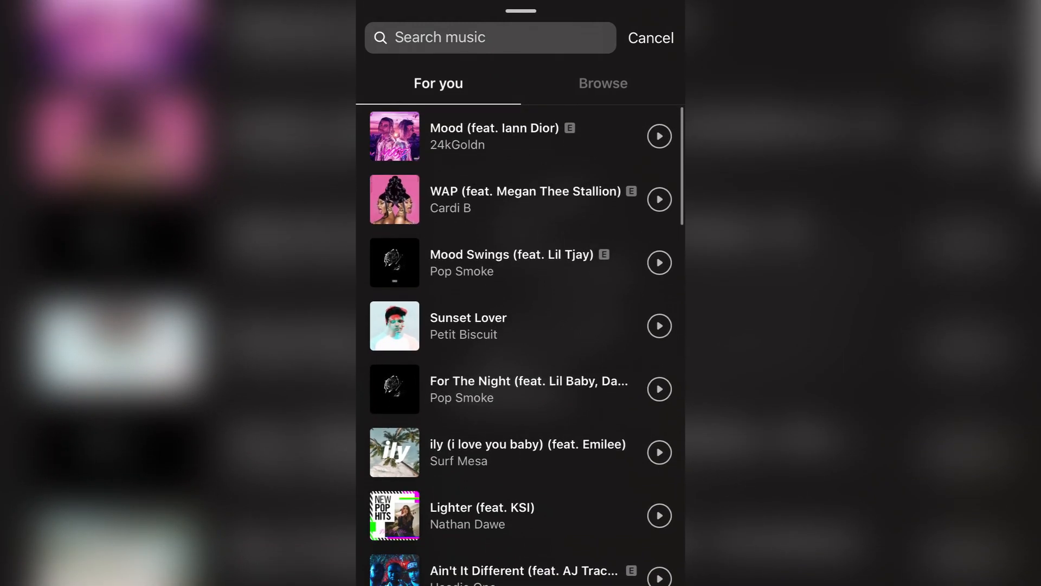
pyautogui.scroll(-3)
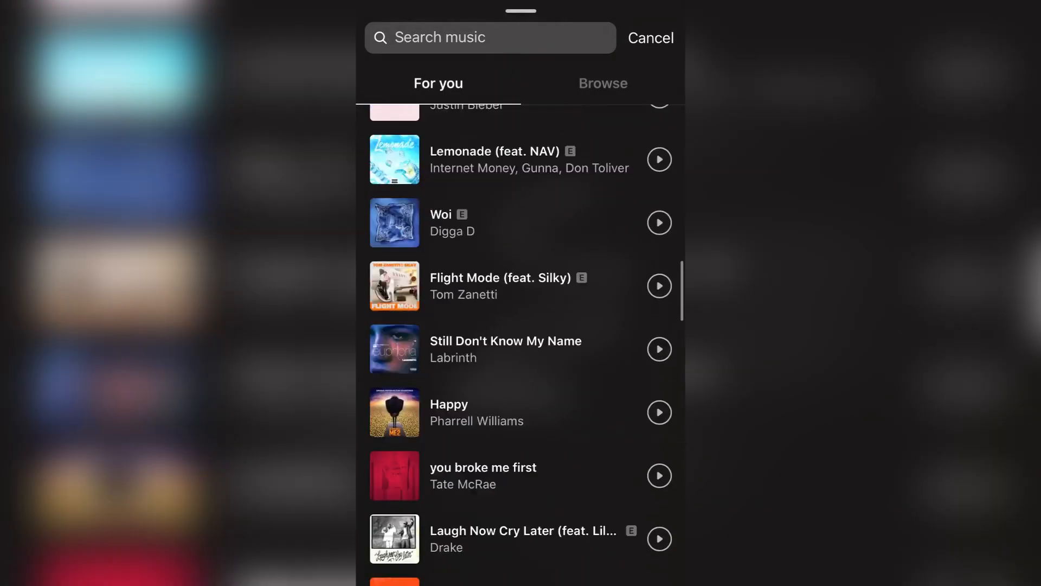
pyautogui.scroll(-3)
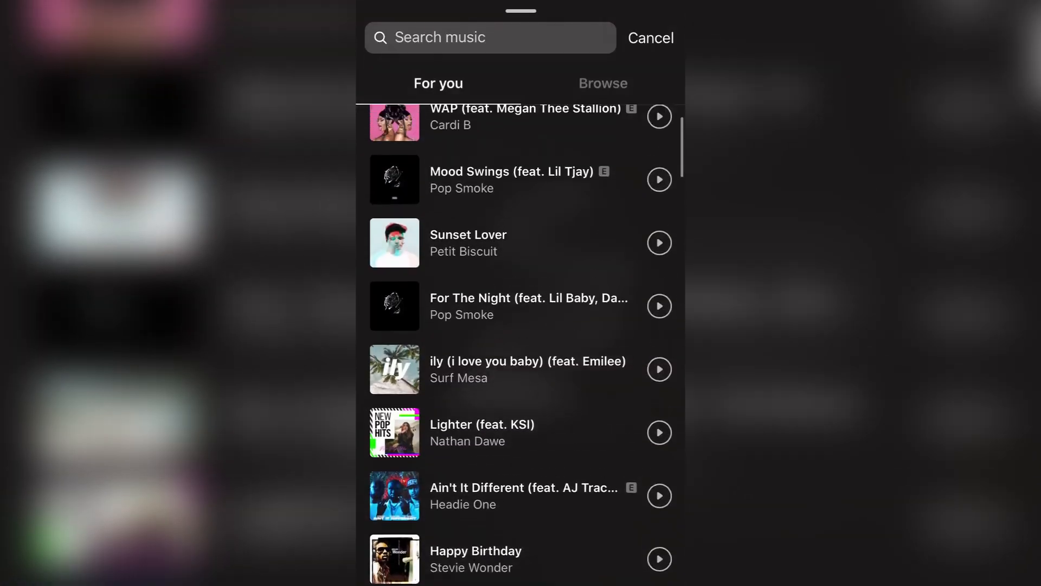
# Move to the music search field and look through the Browse song categories.
pyautogui.click(489, 37)
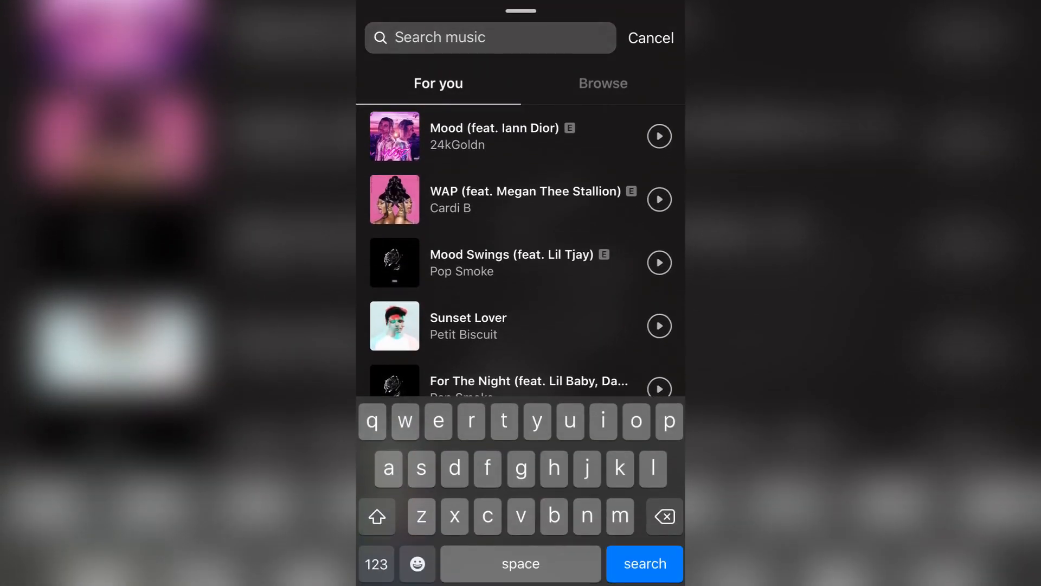
pyautogui.click(603, 84)
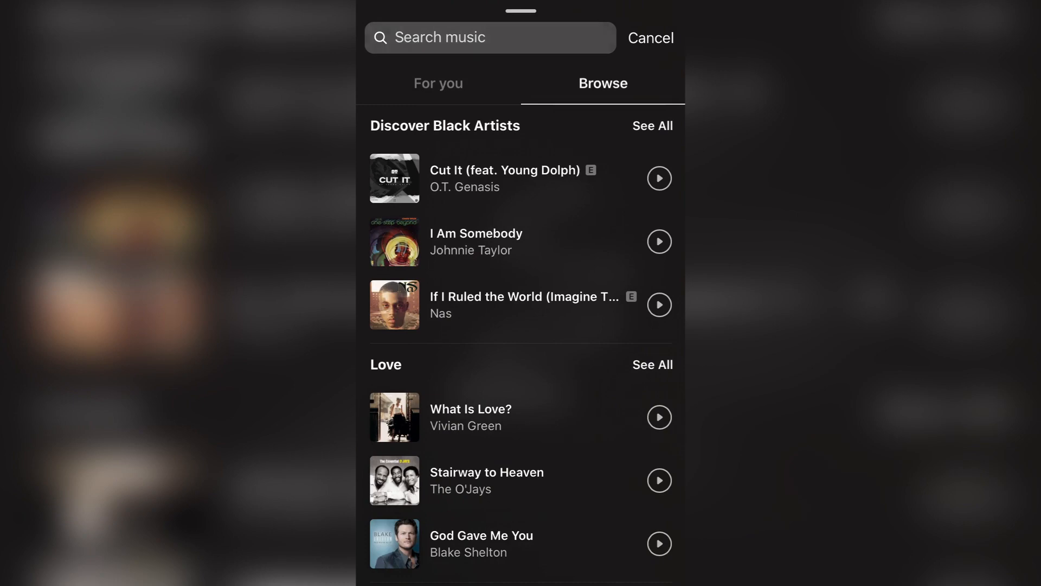
pyautogui.scroll(-3)
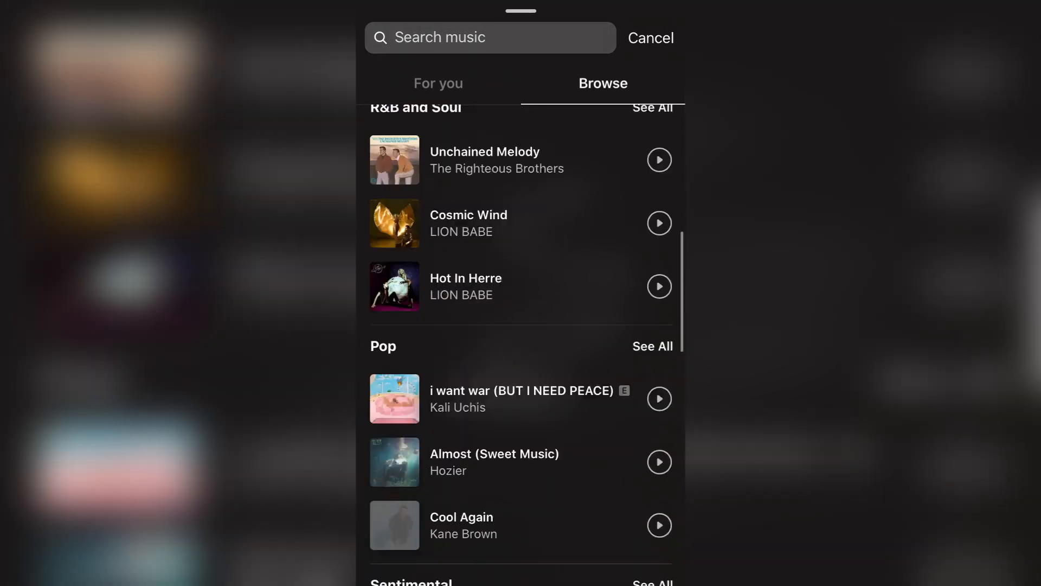
# Search the music library for alan walker and add the 'Where are you now?' lyrics sticker.
pyautogui.click(490, 37)
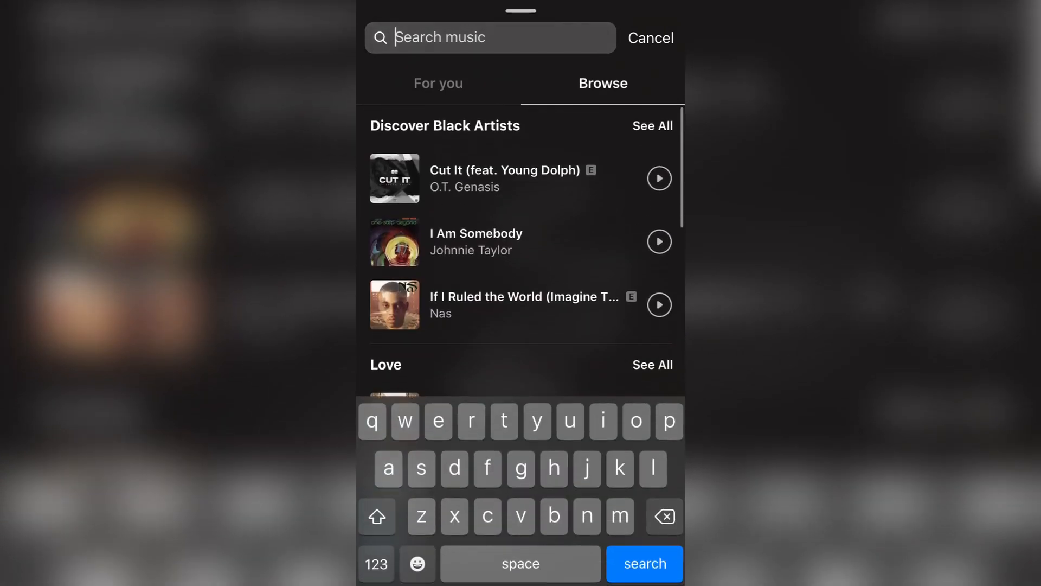
pyautogui.write('alan walker')
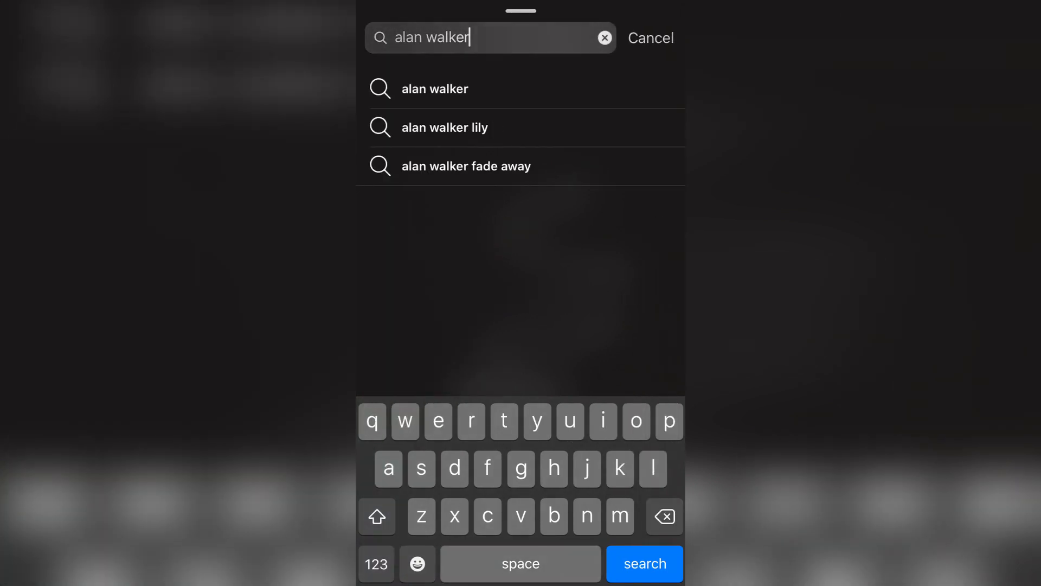
pyautogui.press('Backspace')
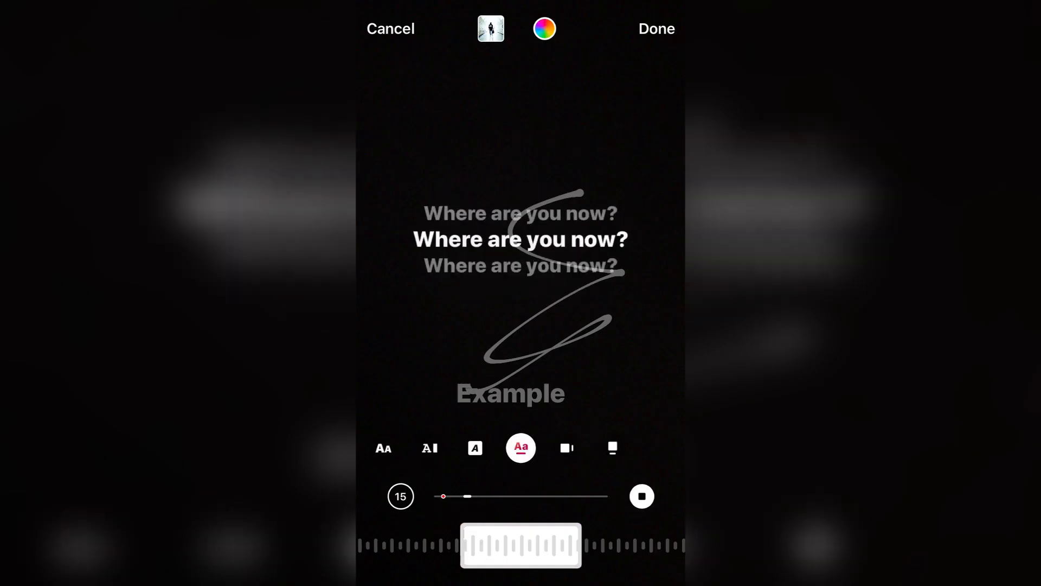
# Let the Alan Walker lyrics play over the drawing and finish placing the sticker.
pyautogui.click(402, 496)
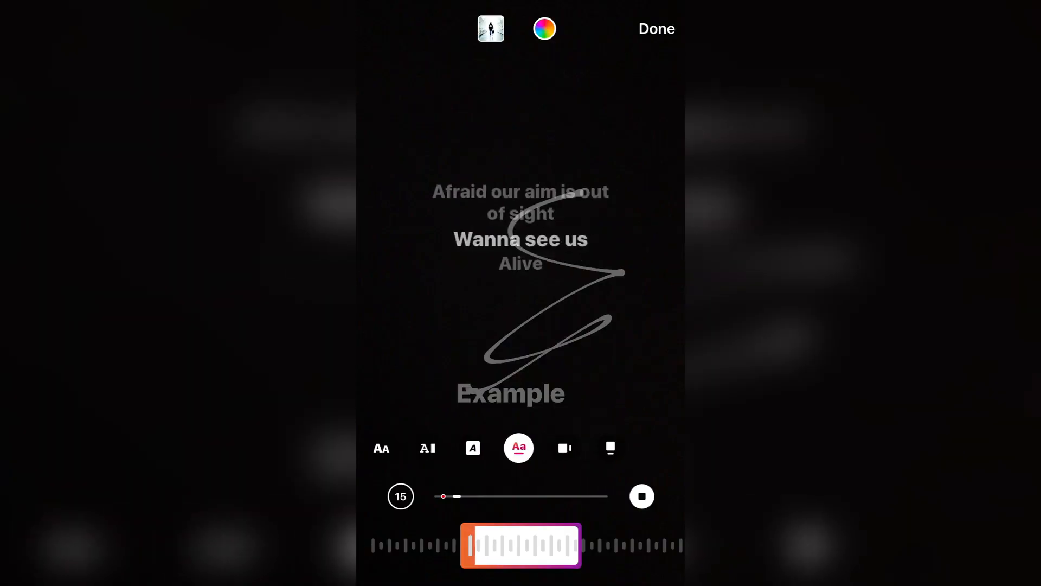
pyautogui.click(658, 30)
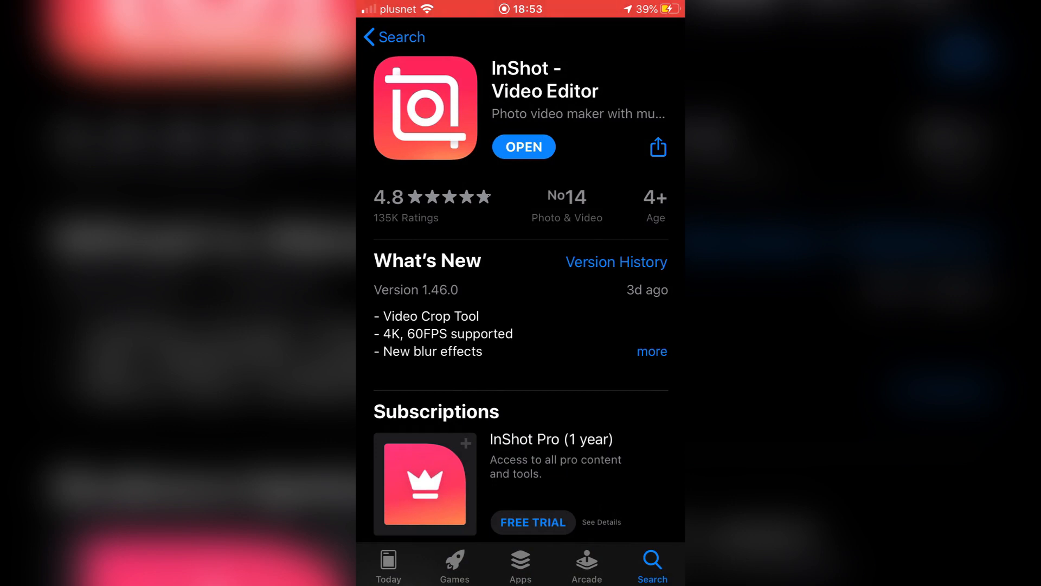
# Review the InShot store page details and launch the installed app.
pyautogui.scroll(-3)
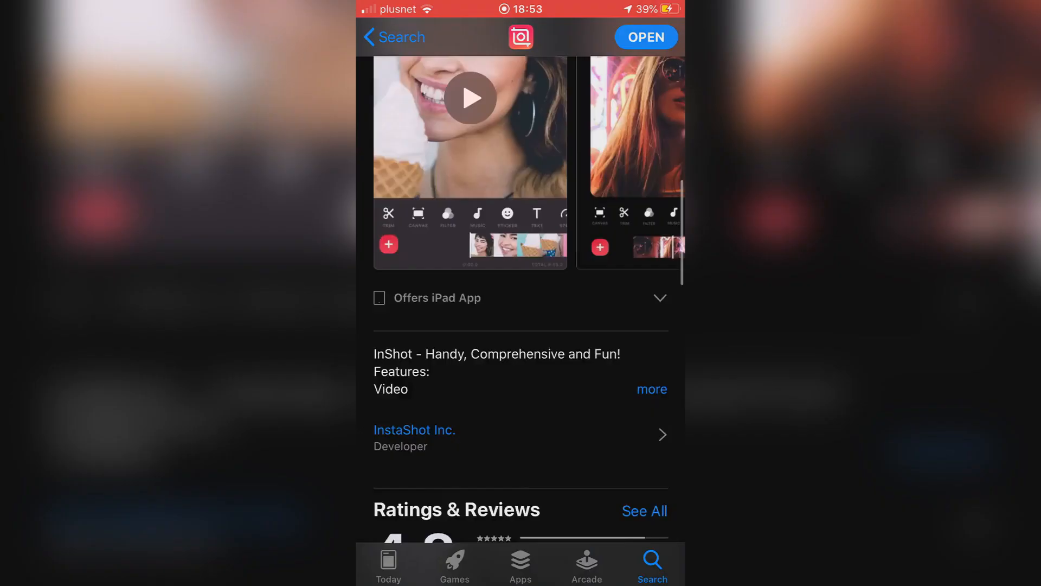
pyautogui.scroll(-3)
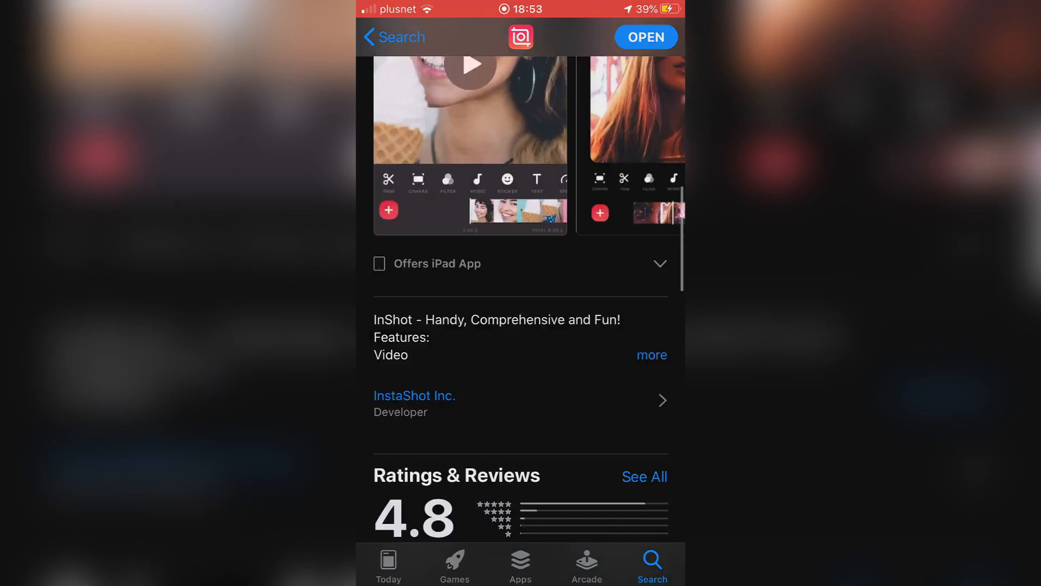
pyautogui.click(646, 37)
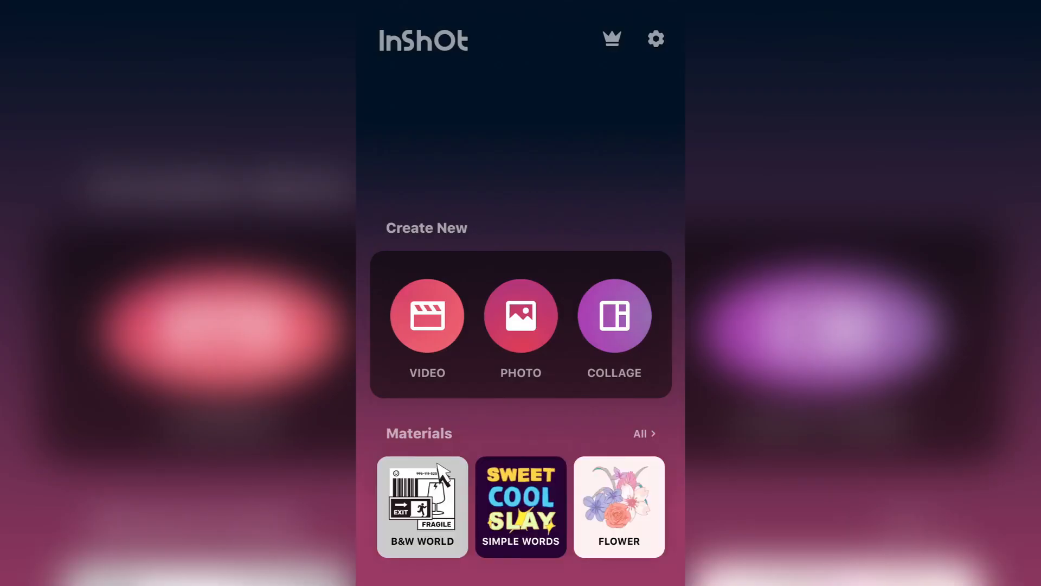
# Start a new InShot video project using a Blank clip.
pyautogui.click(427, 315)
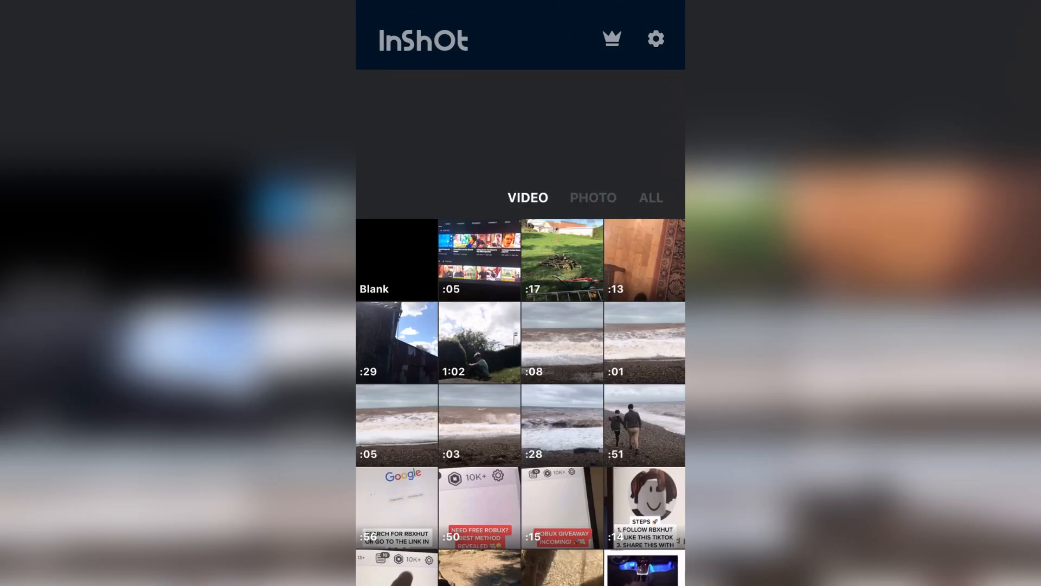
pyautogui.click(397, 259)
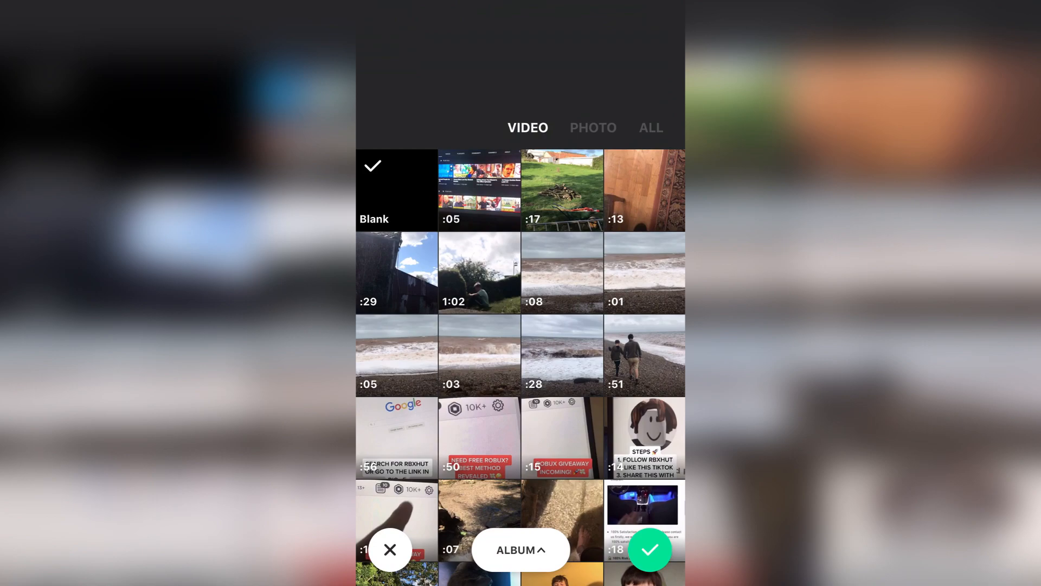
pyautogui.click(648, 548)
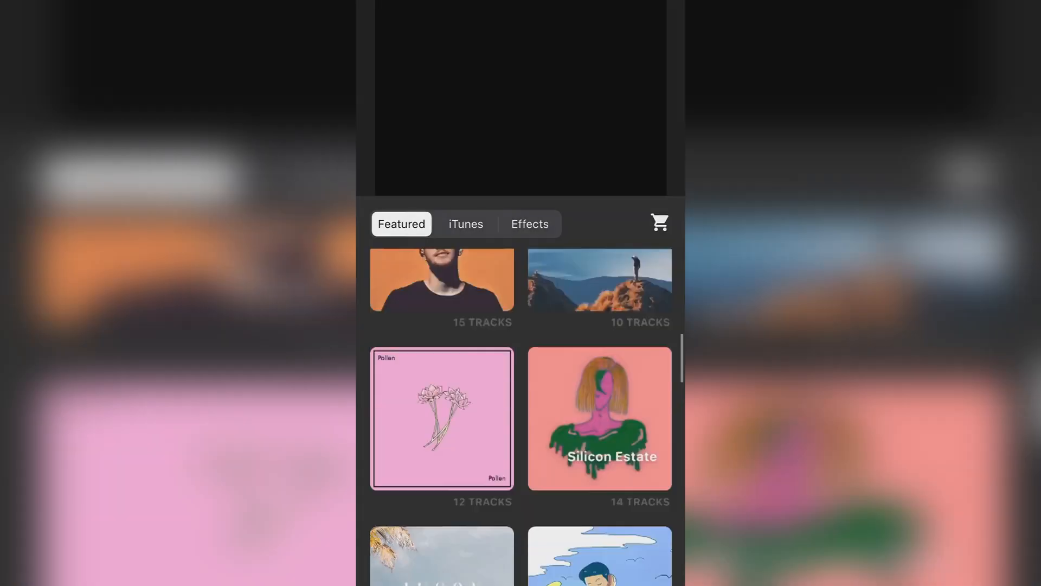
# Switch to the iTunes music source and answer the media library access prompt.
pyautogui.click(465, 224)
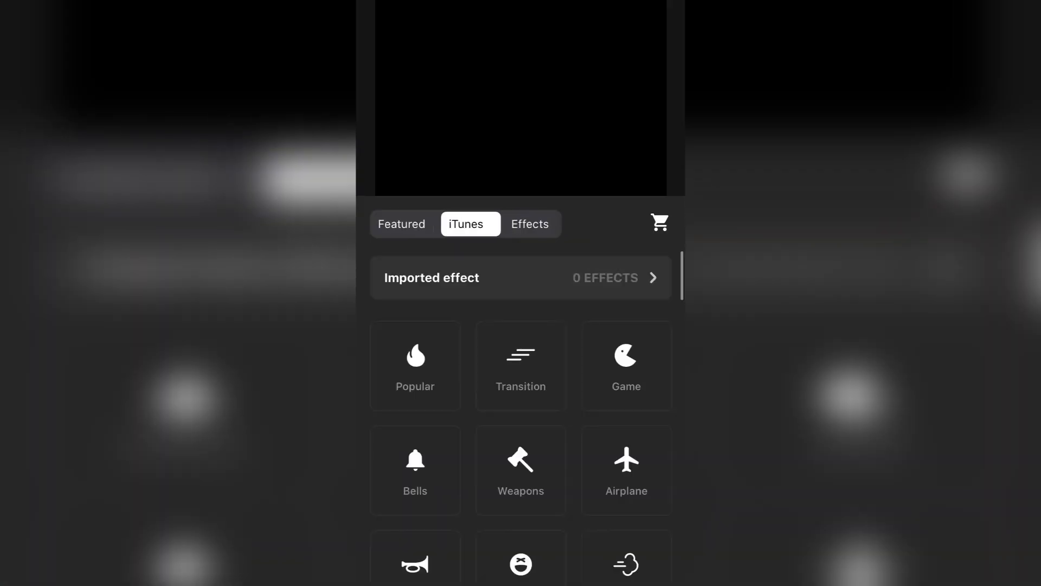
pyautogui.click(469, 224)
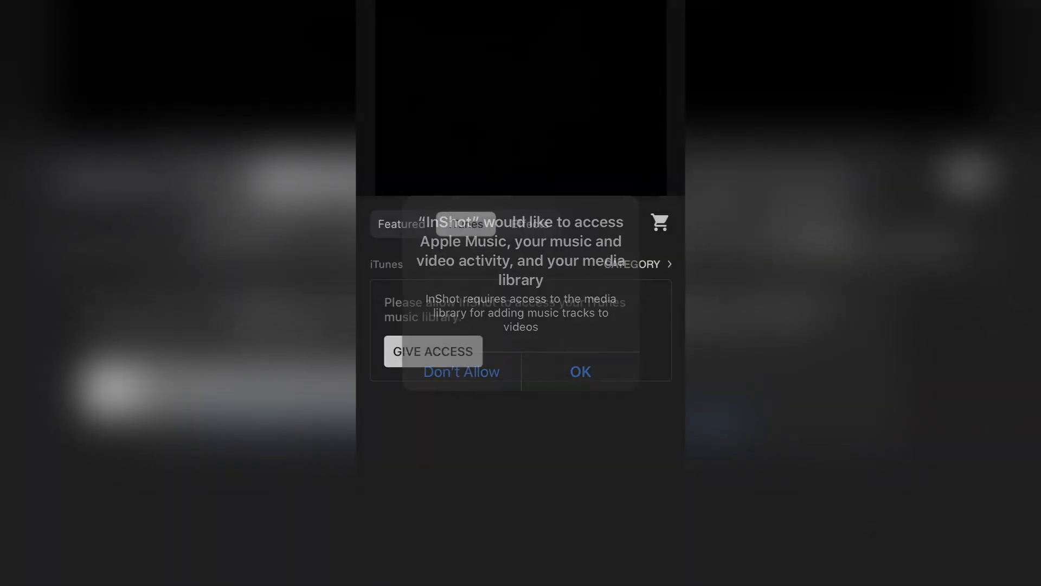
pyautogui.click(580, 371)
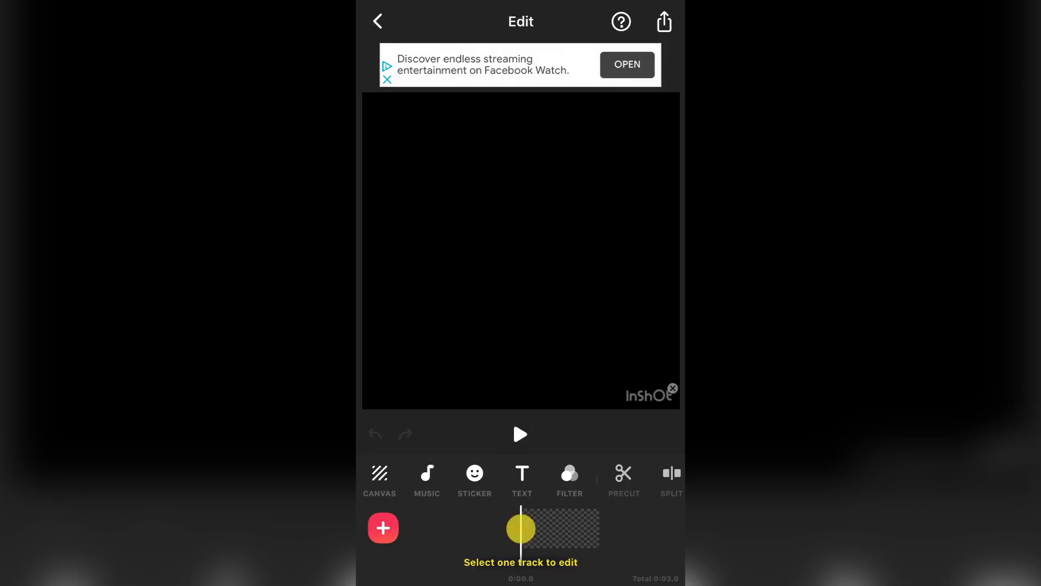
# Save the blank video at 1080p resolution and 30fps.
pyautogui.click(664, 20)
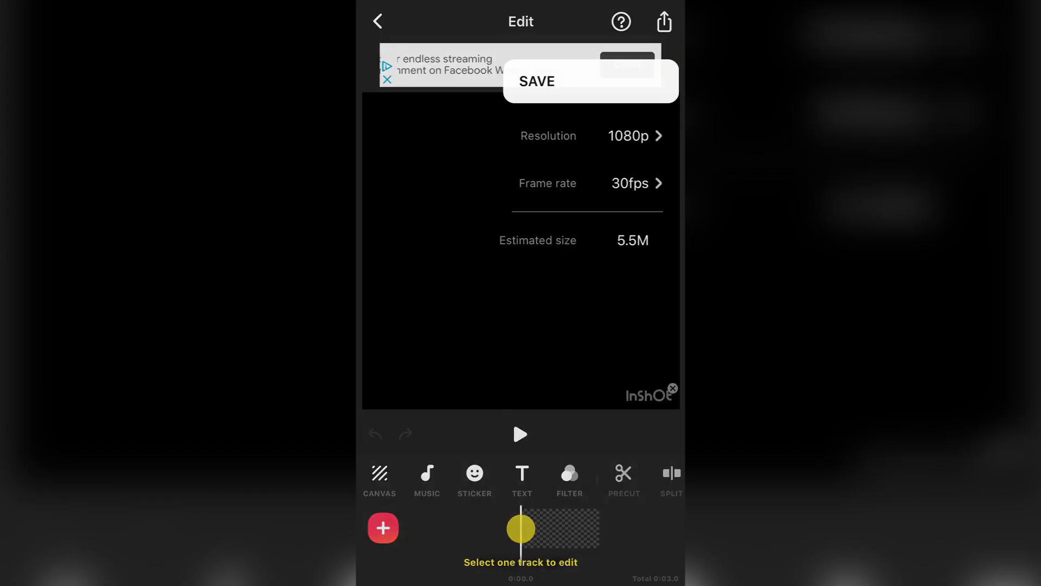
pyautogui.click(590, 81)
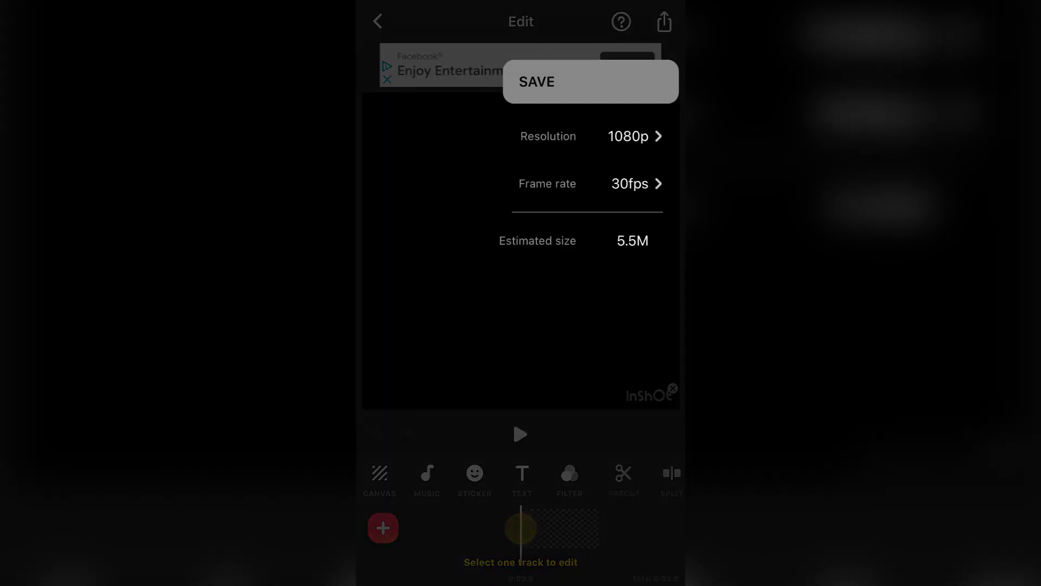